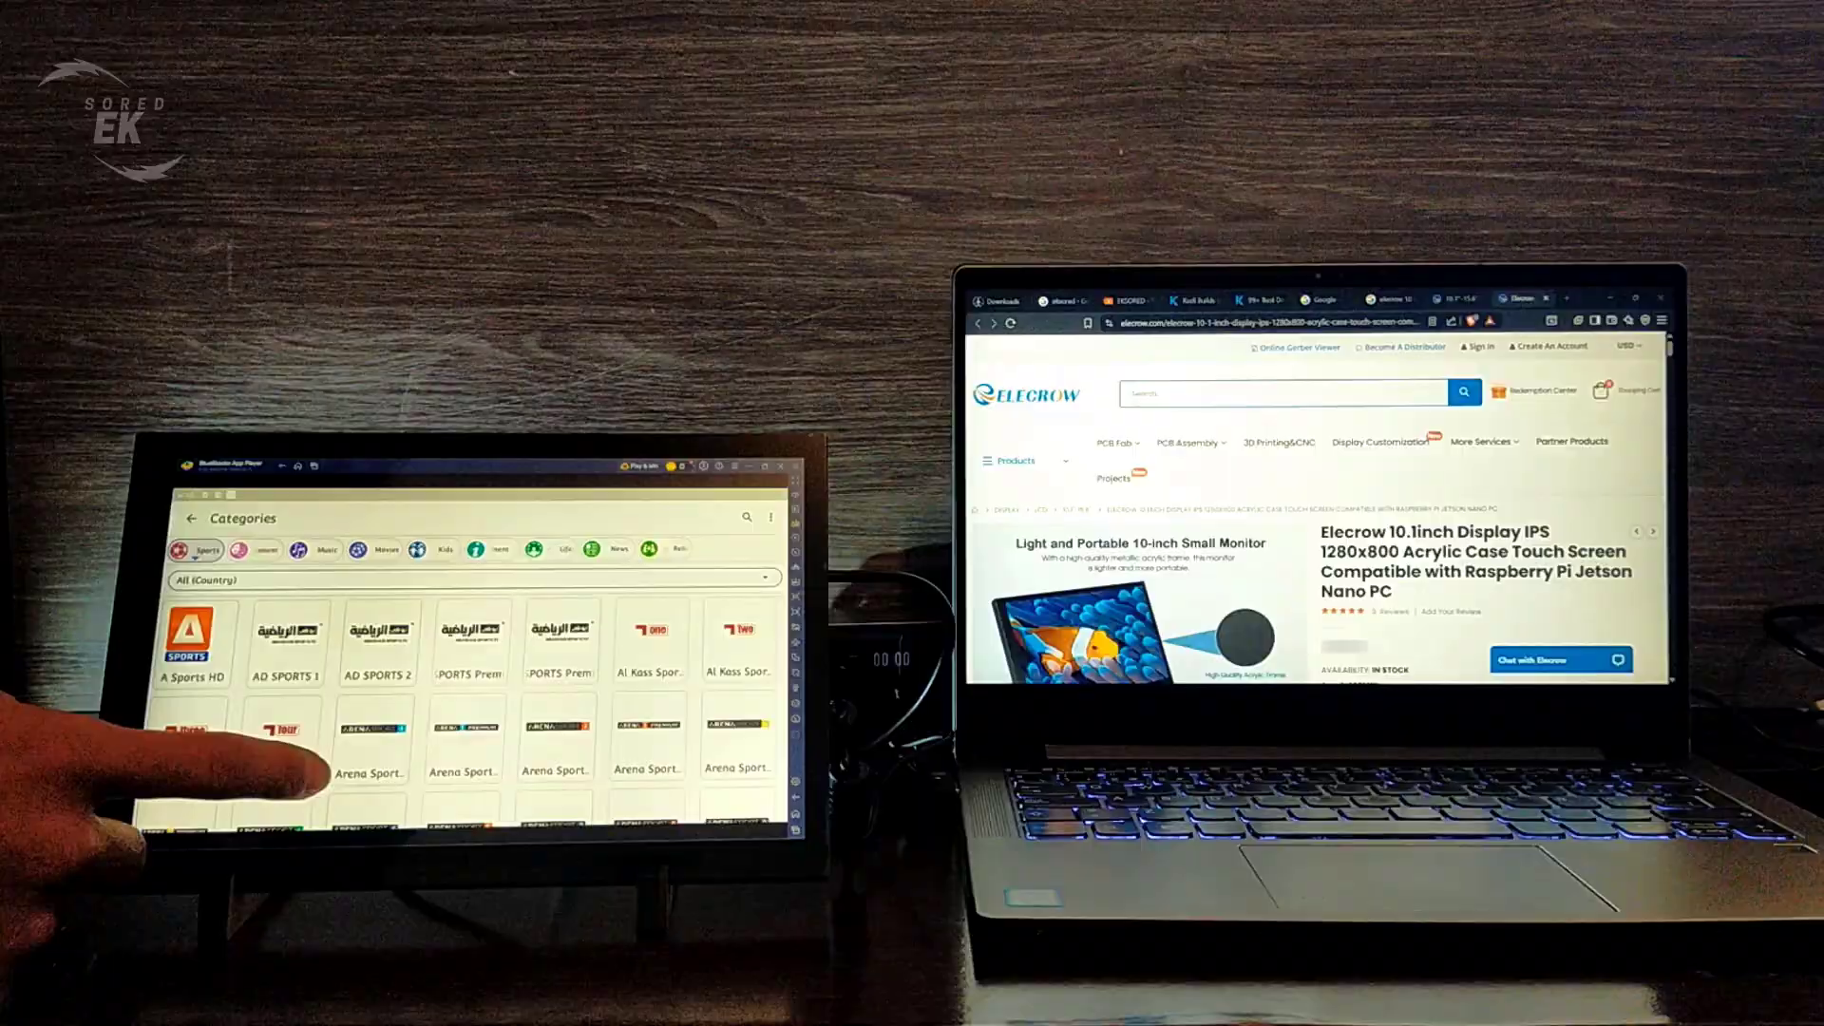
Tap a Sports channel tile and scroll the grid down to TSN, TV4 and Viaplay.
{"action": "left_click", "coordinate": [281, 732]}
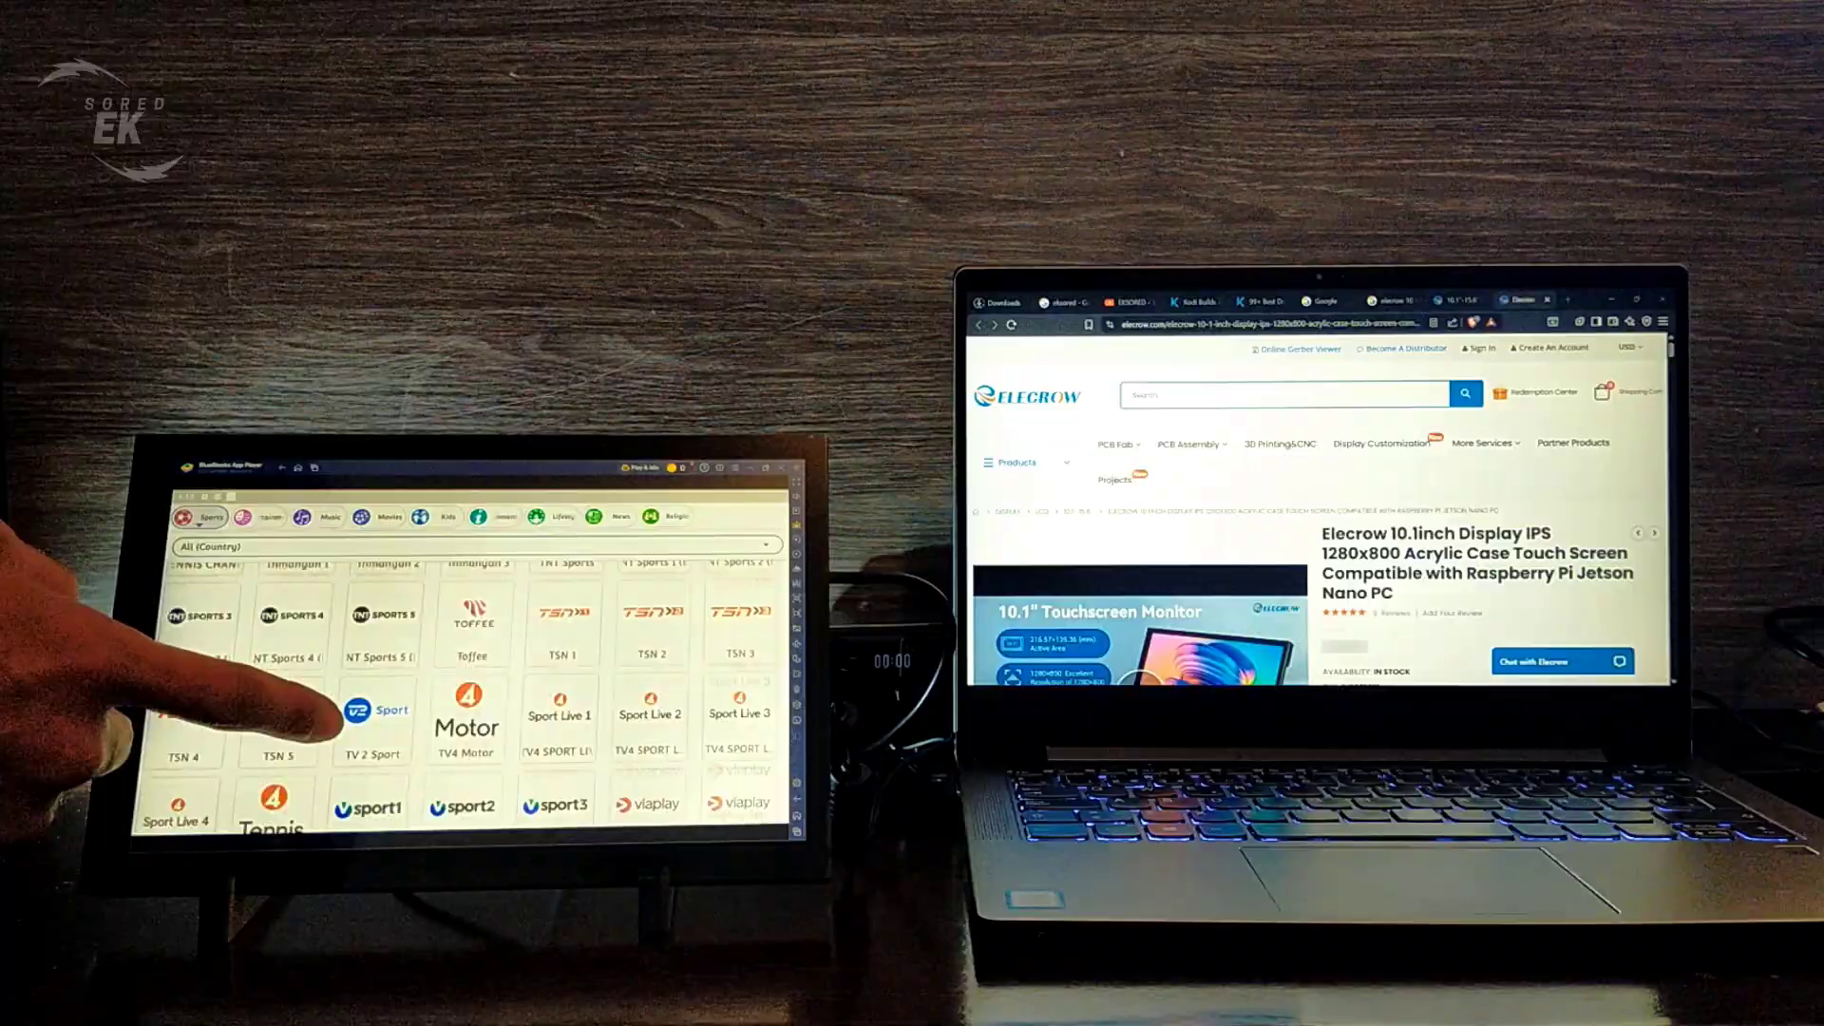
{"action": "scroll", "scroll_direction": "down", "scroll_amount": 3}
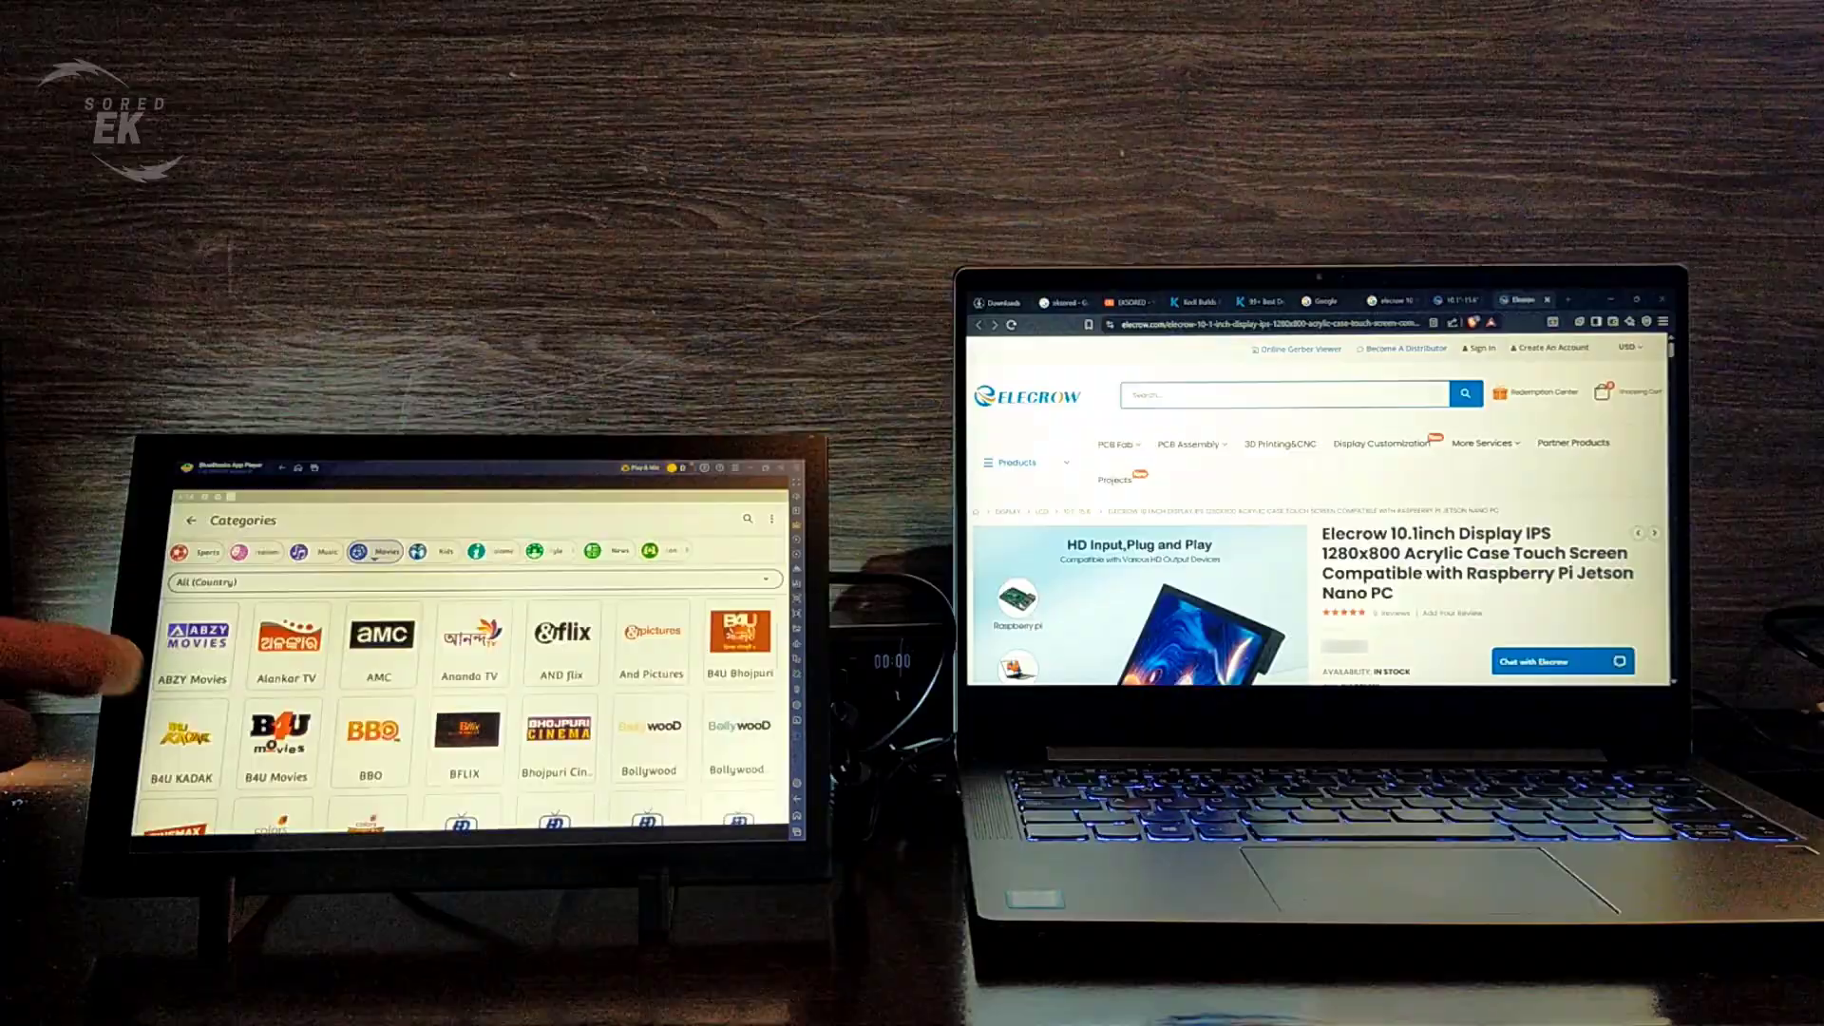
Switch to the documentary category listing Discovery, History and National Geographic.
{"action": "left_click", "coordinate": [492, 516]}
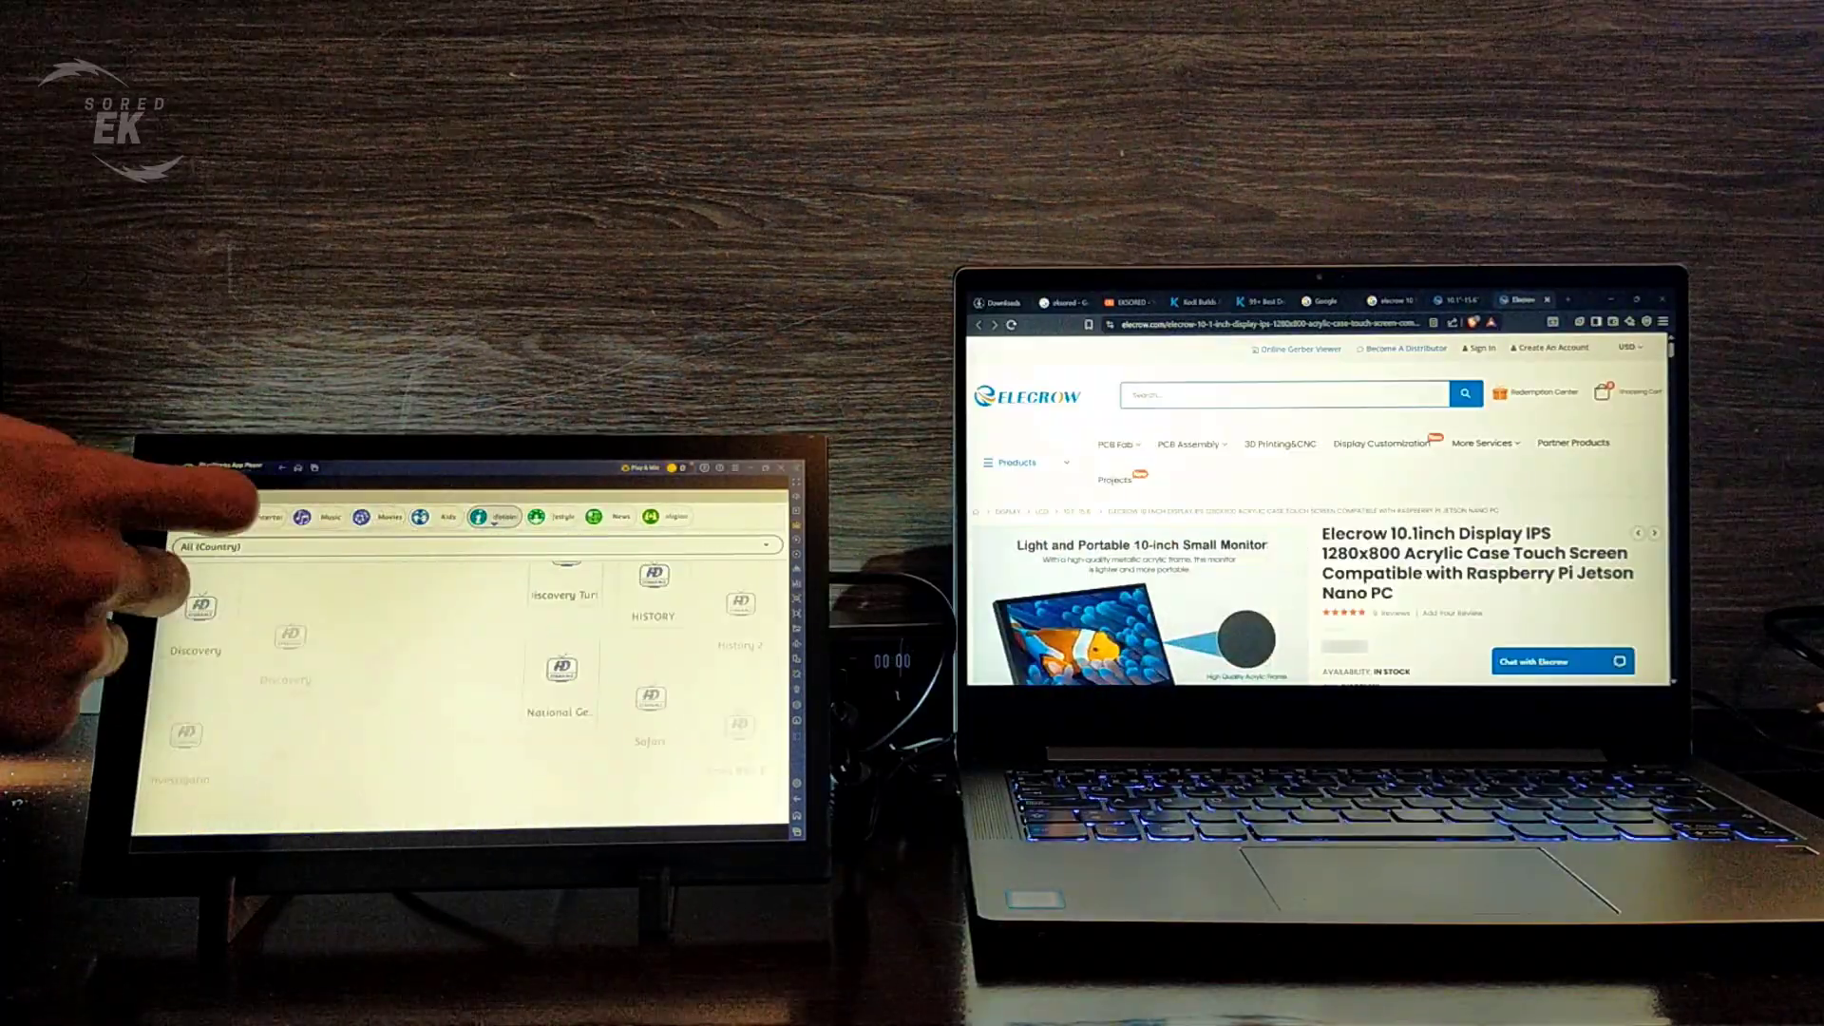